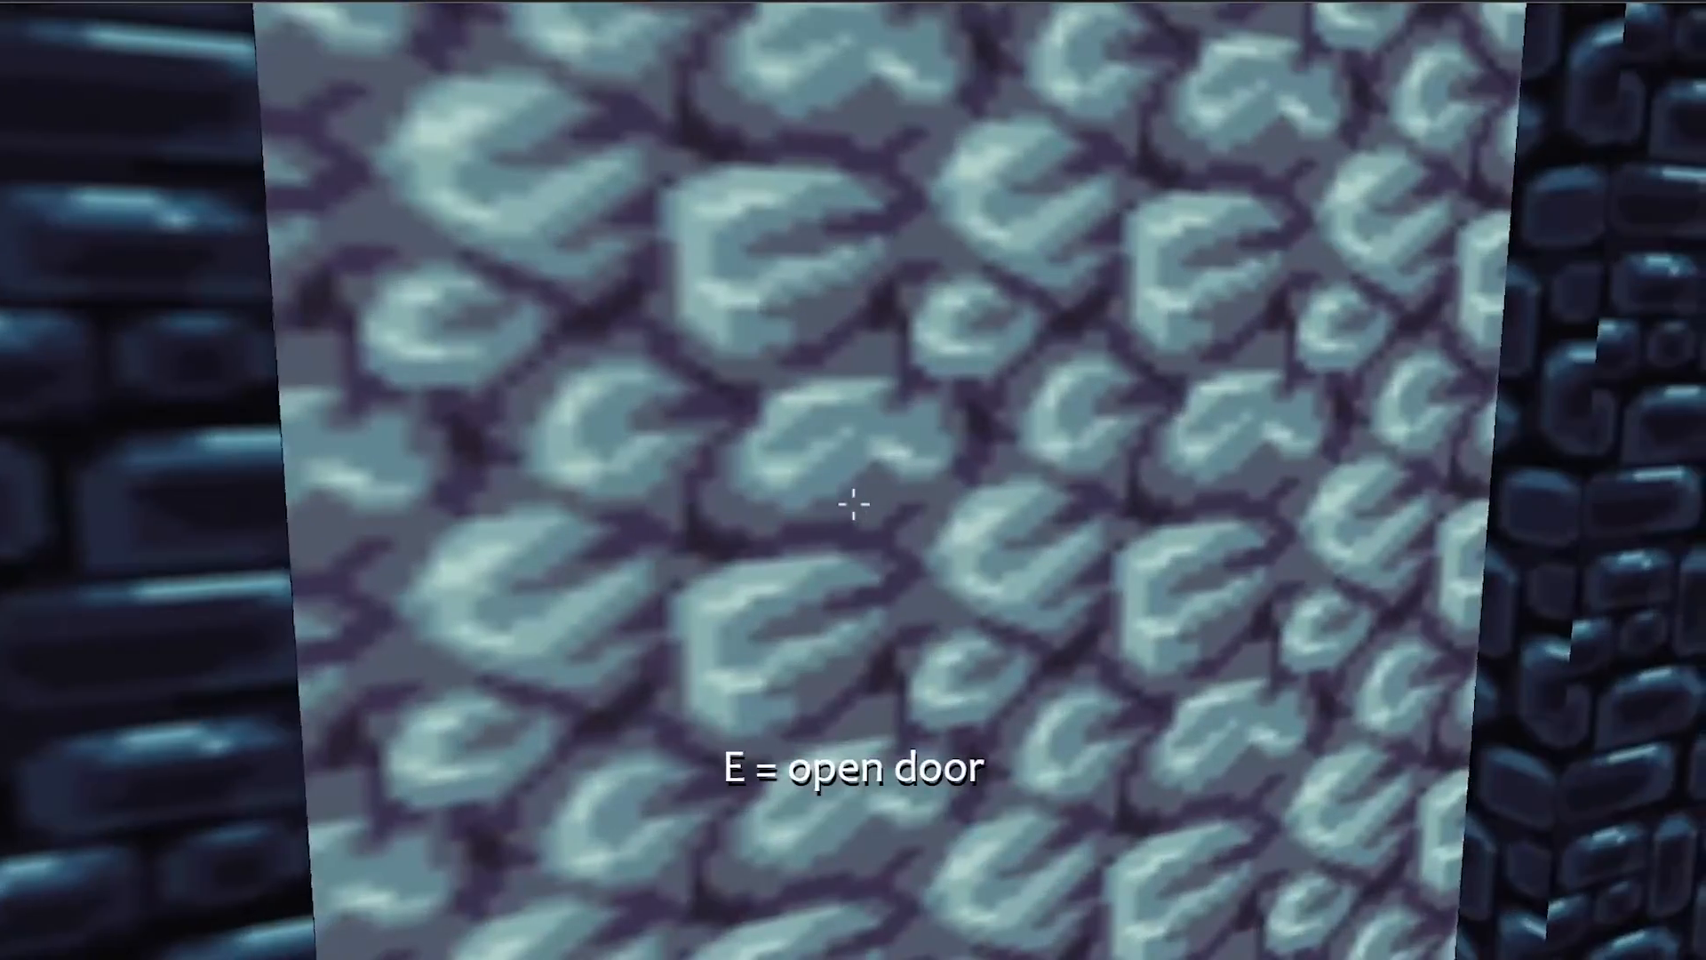
# Press E to open the door in front of the player in the dungeon preview
pyautogui.press('e')
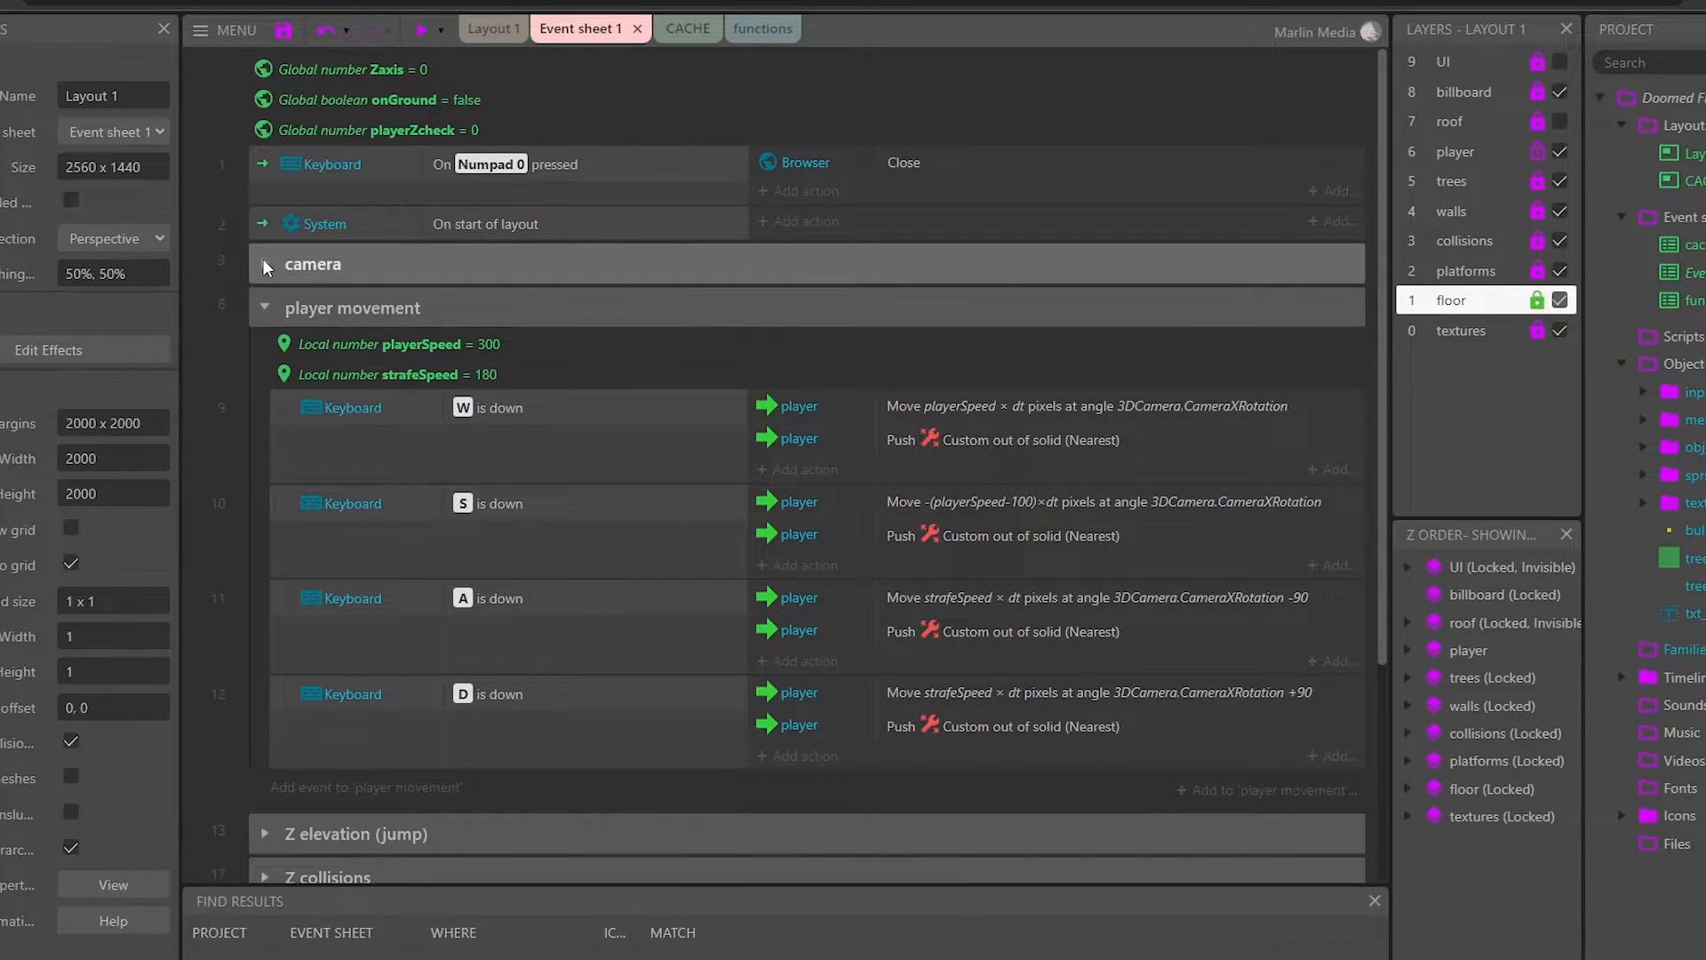
# Expand the mouse-look and pointer-lock camera events, then preview the foggy floating-platform level
pyautogui.click(264, 264)
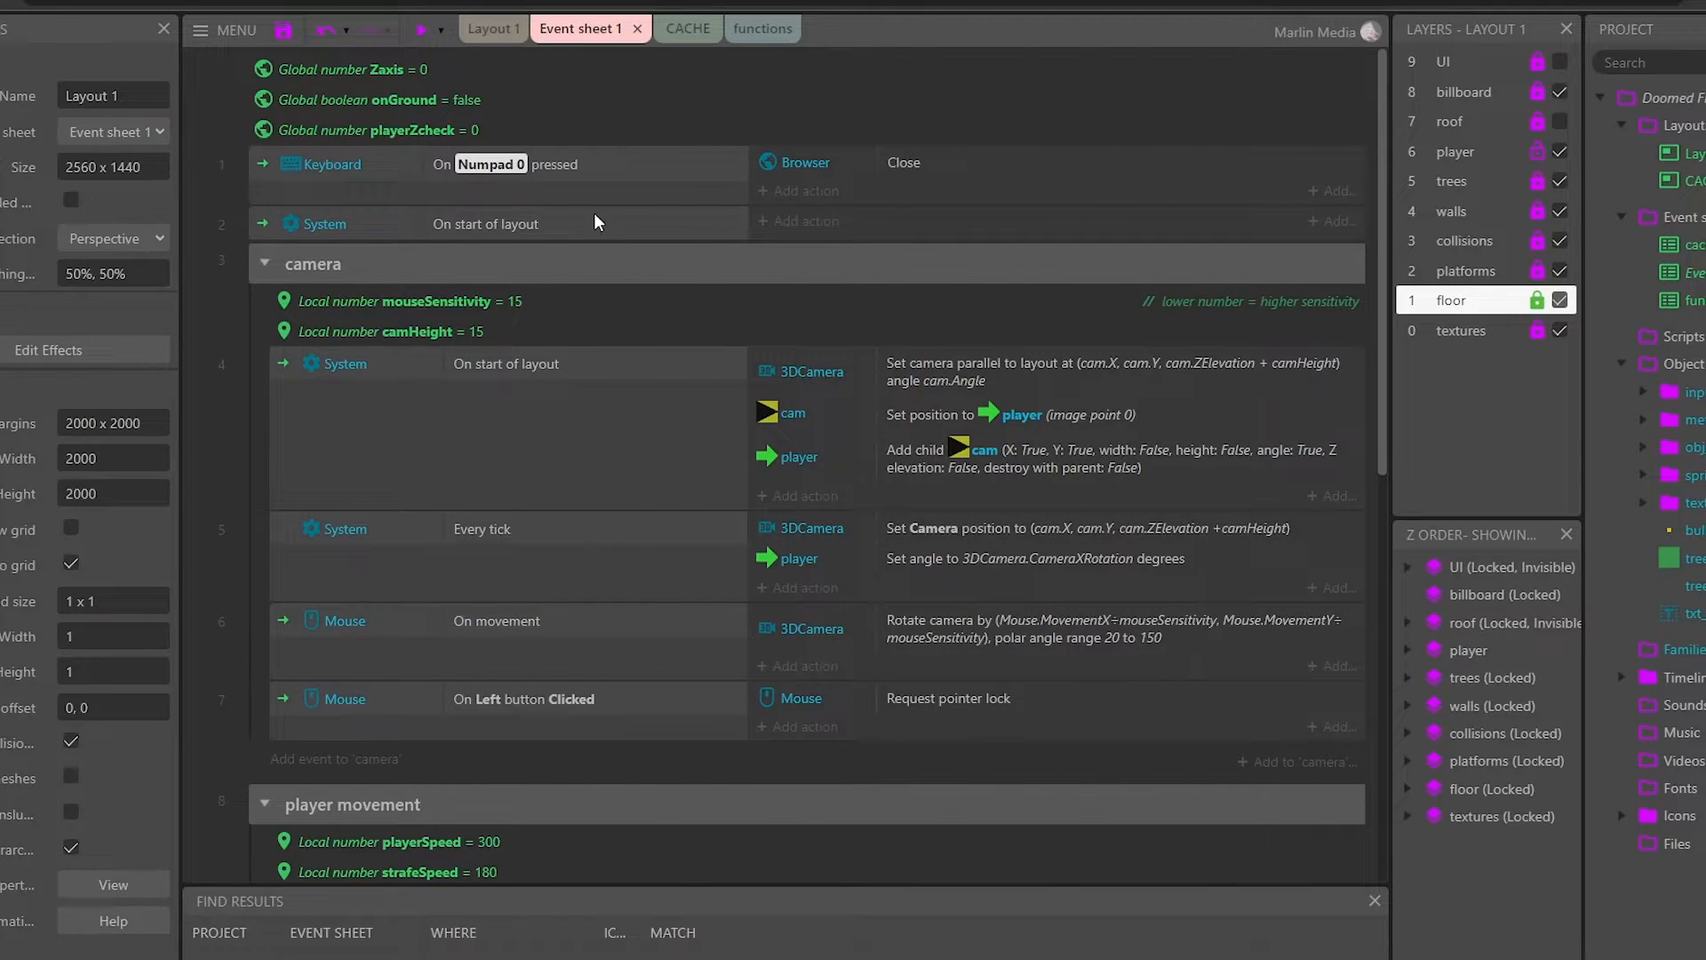
pyautogui.click(493, 28)
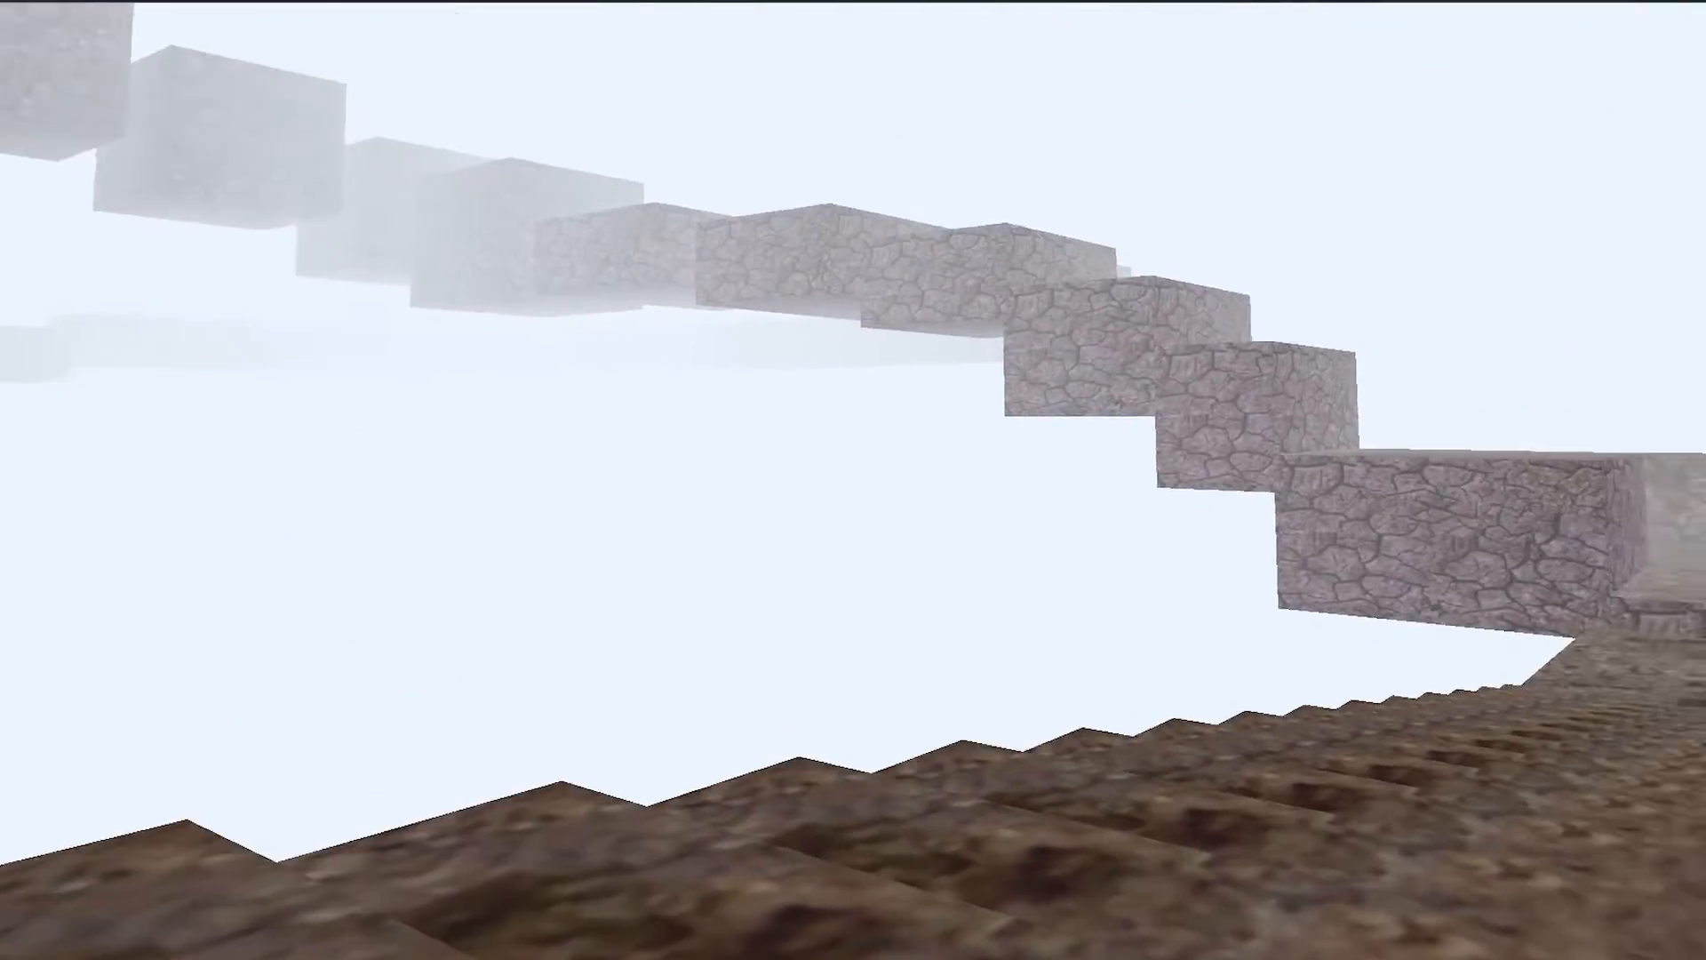
pyautogui.moveTo(853, 480)
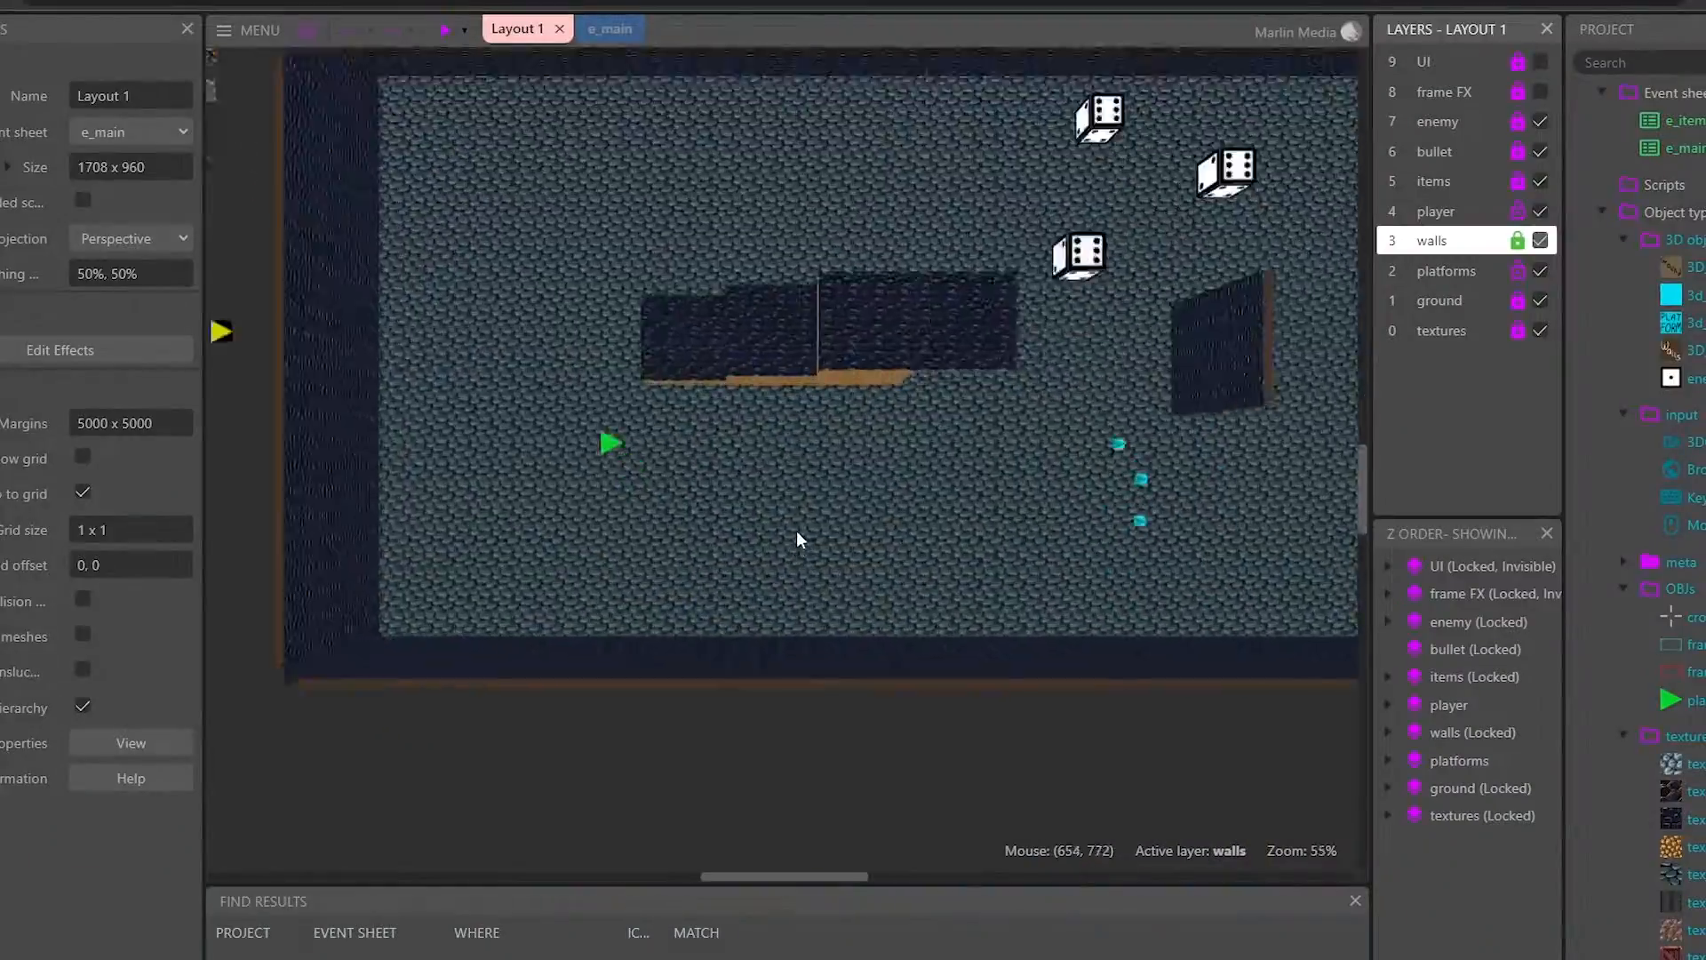
# Review e_main's camera, movement and Z-elevation events, then return to dungeon Layout 1
pyautogui.scroll(3)
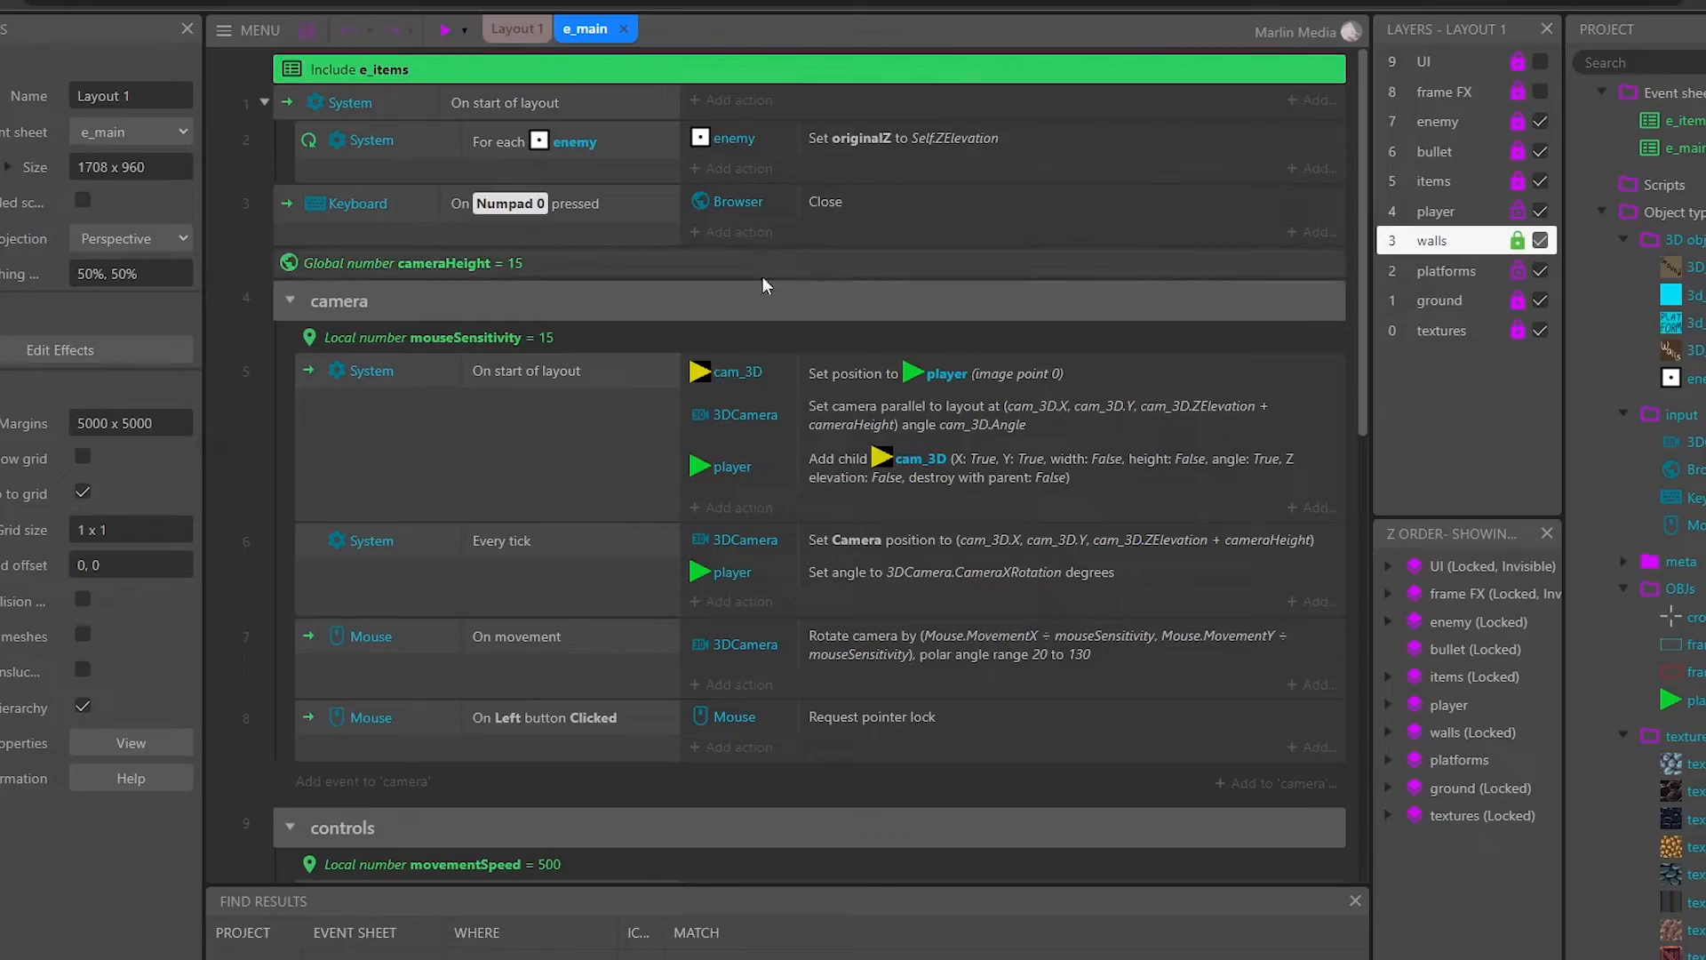
pyautogui.scroll(-3)
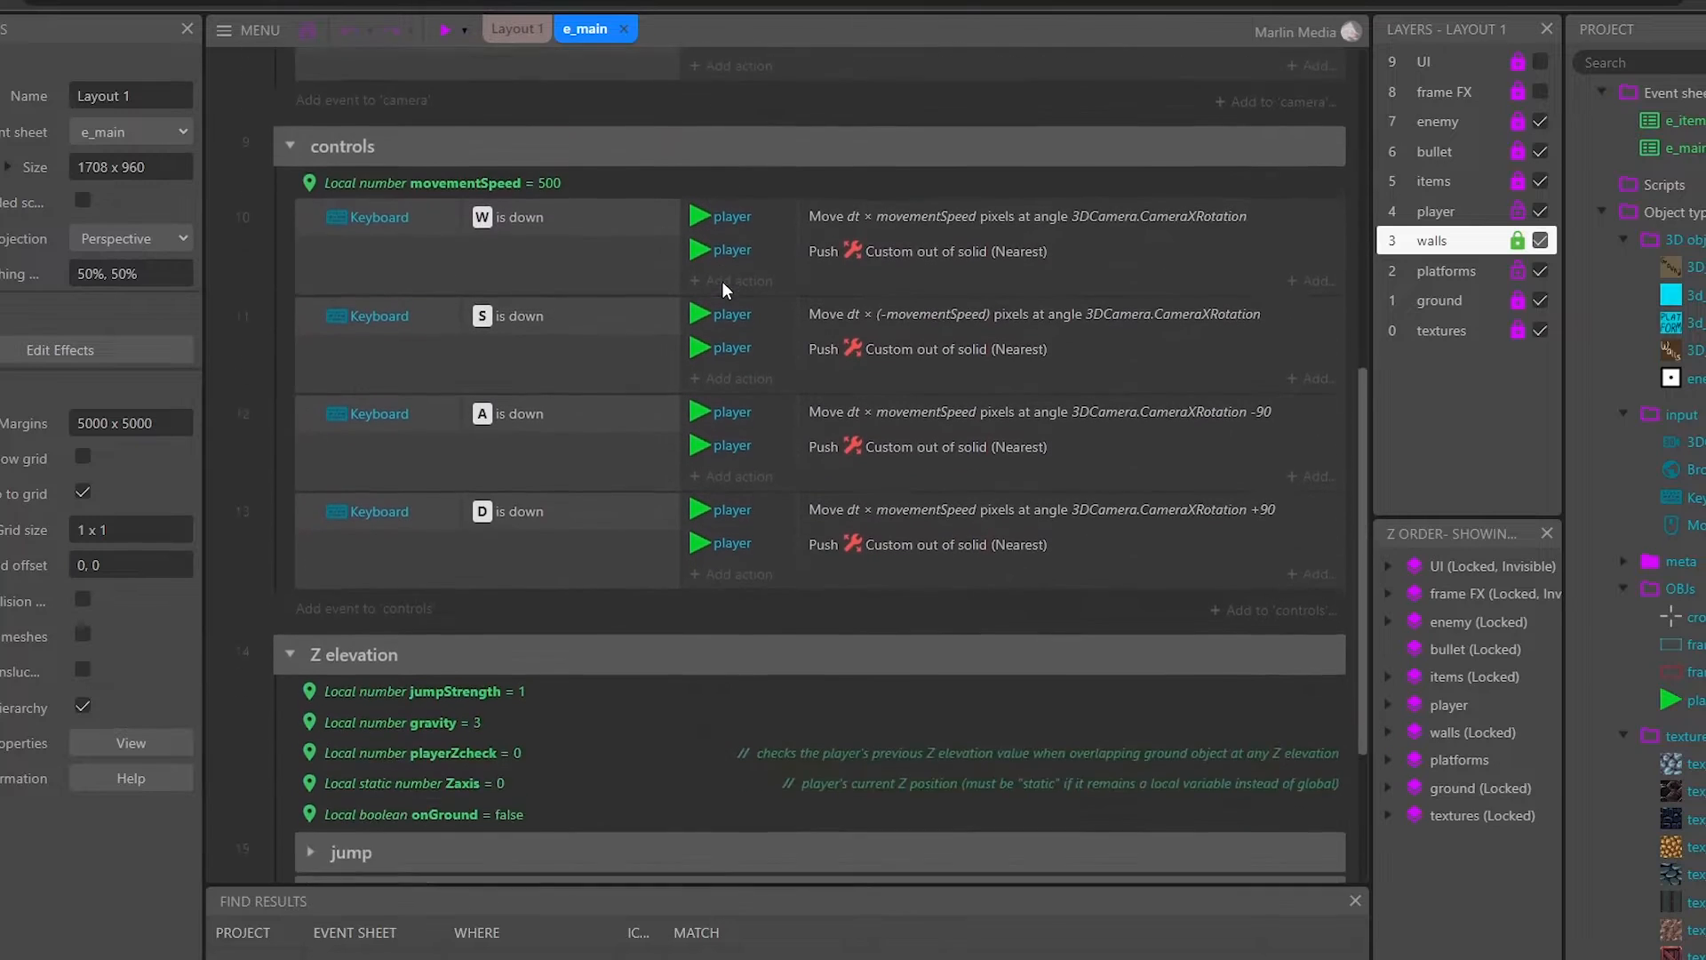
pyautogui.scroll(-3)
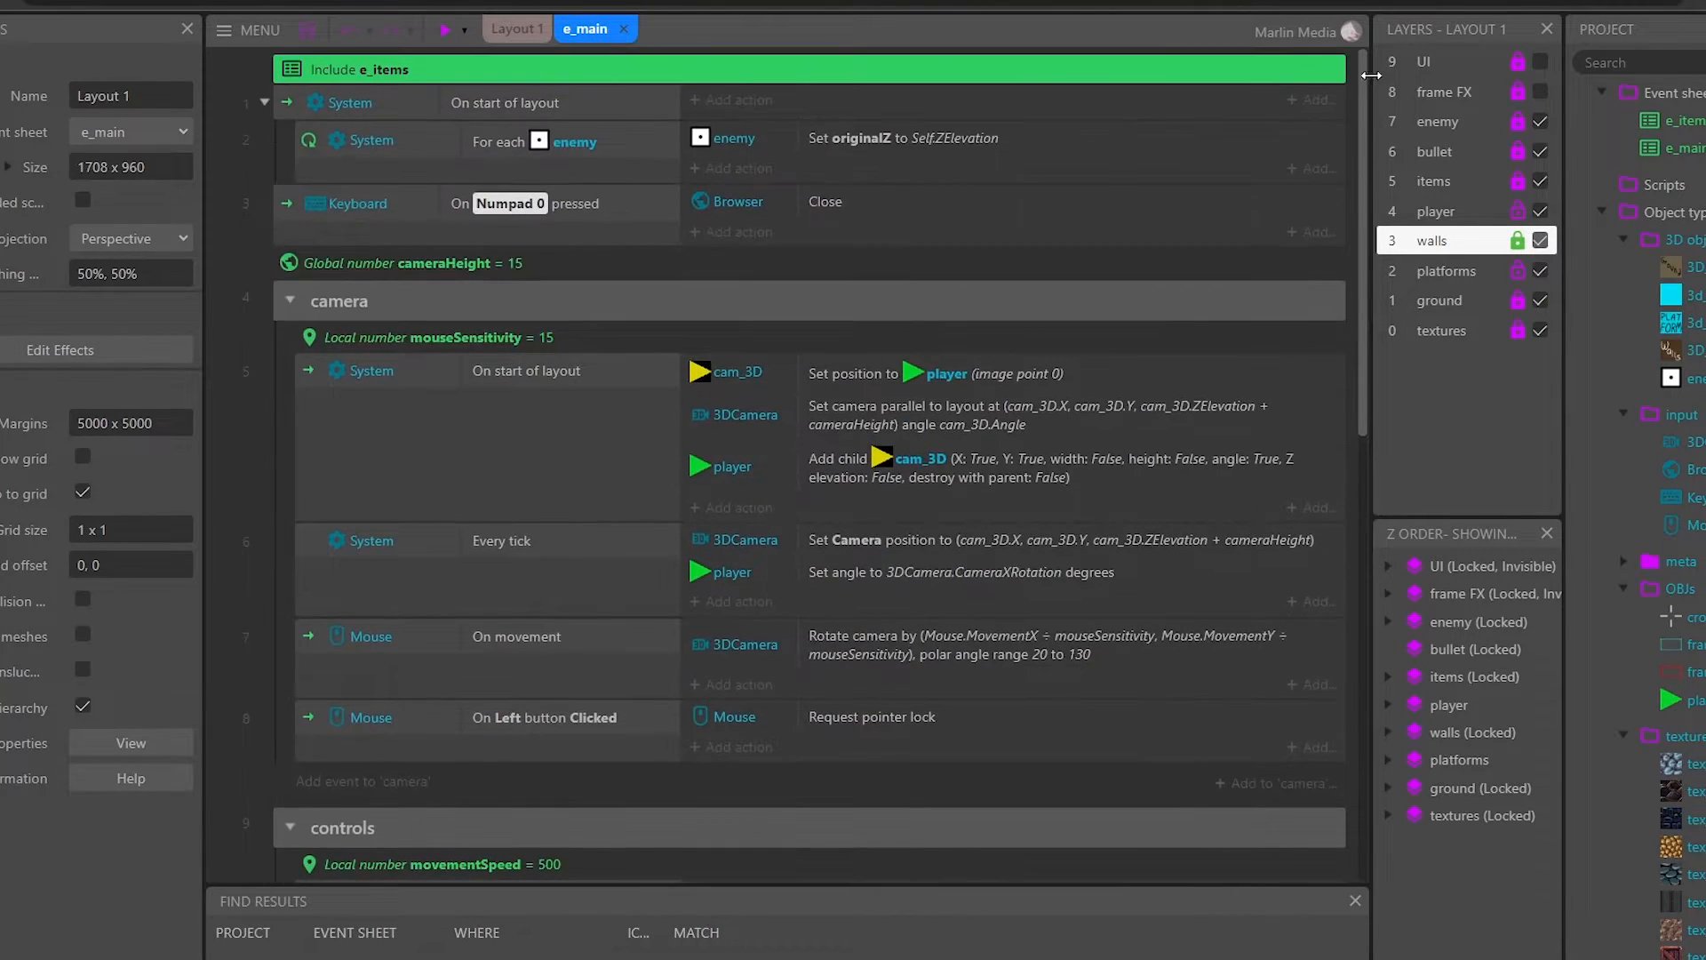
pyautogui.click(494, 28)
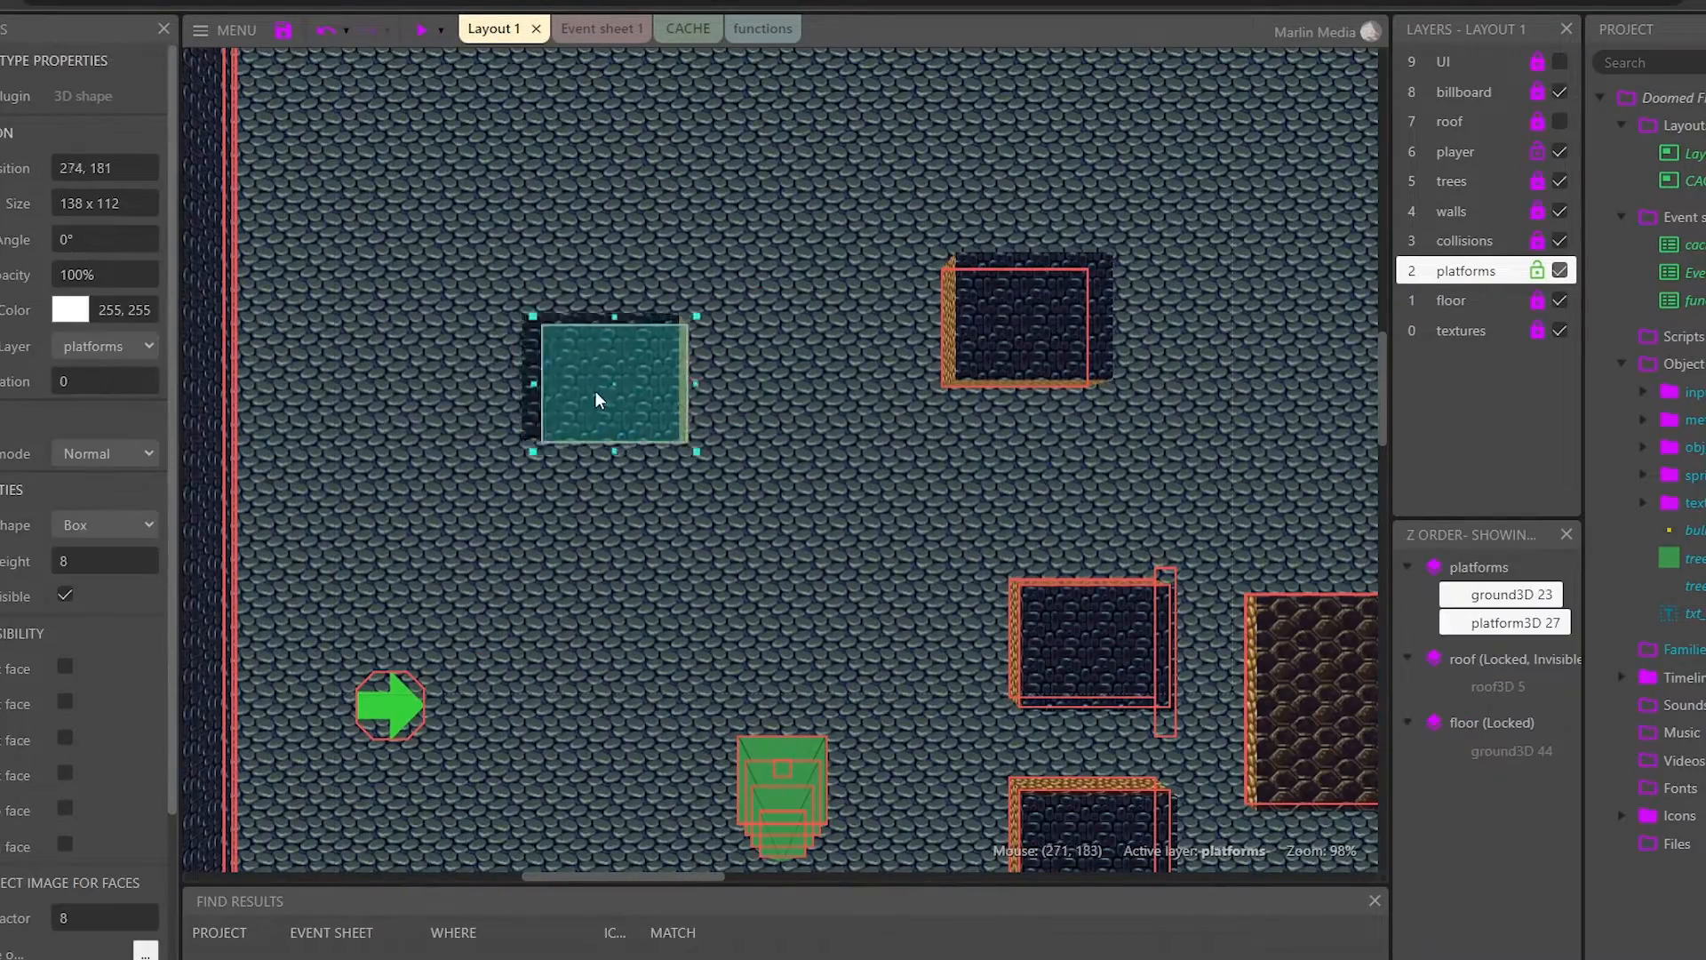
# Browse the 3D search results, including the 3D shape and 3D platforms examples
pyautogui.moveTo(607, 378); pyautogui.dragTo(624, 457)
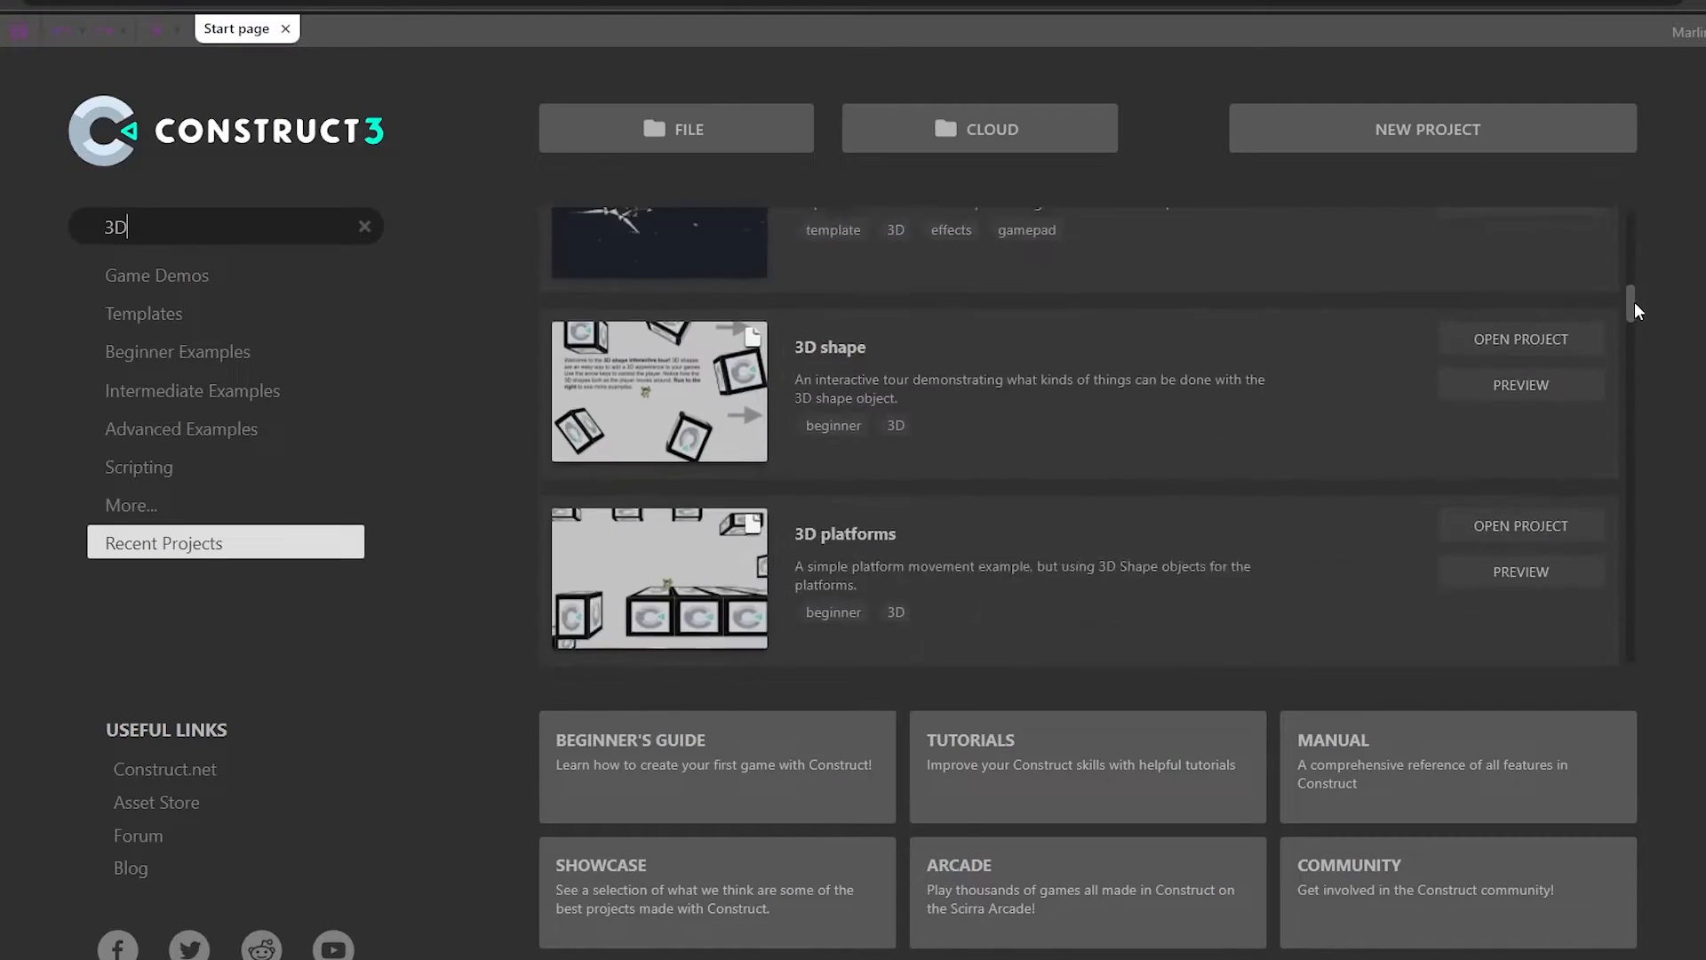
# Scroll through the First-person platformer example's jumping and mouse-look events
pyautogui.scroll(-3)
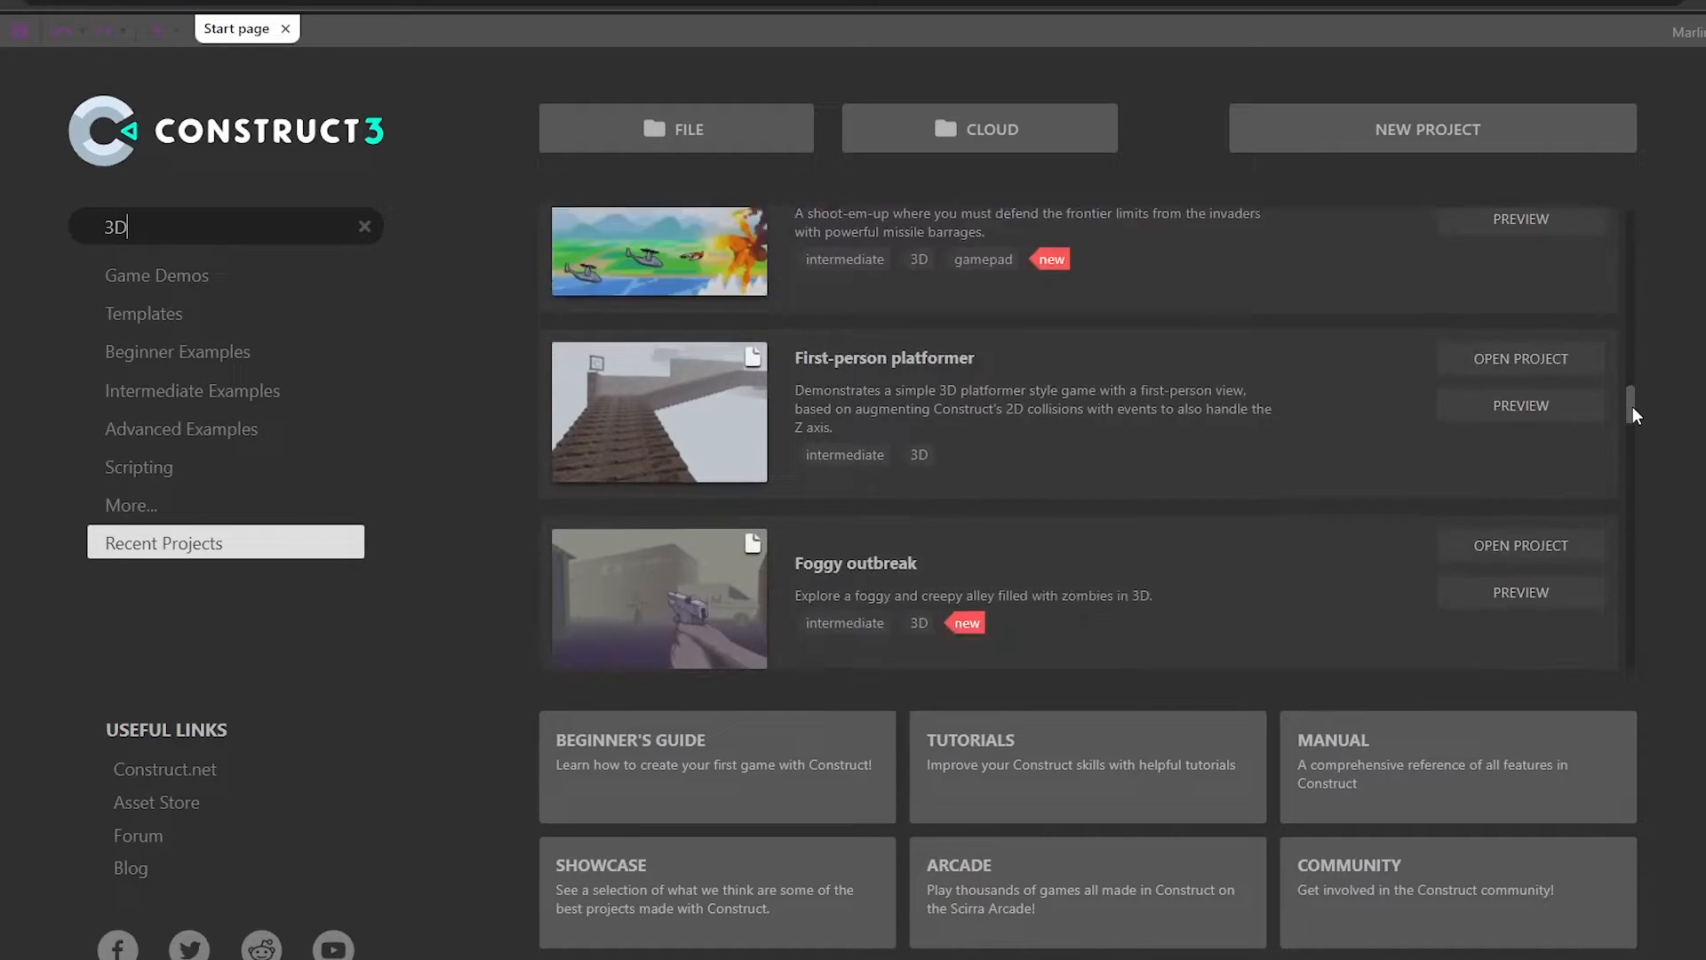
pyautogui.scroll(-3)
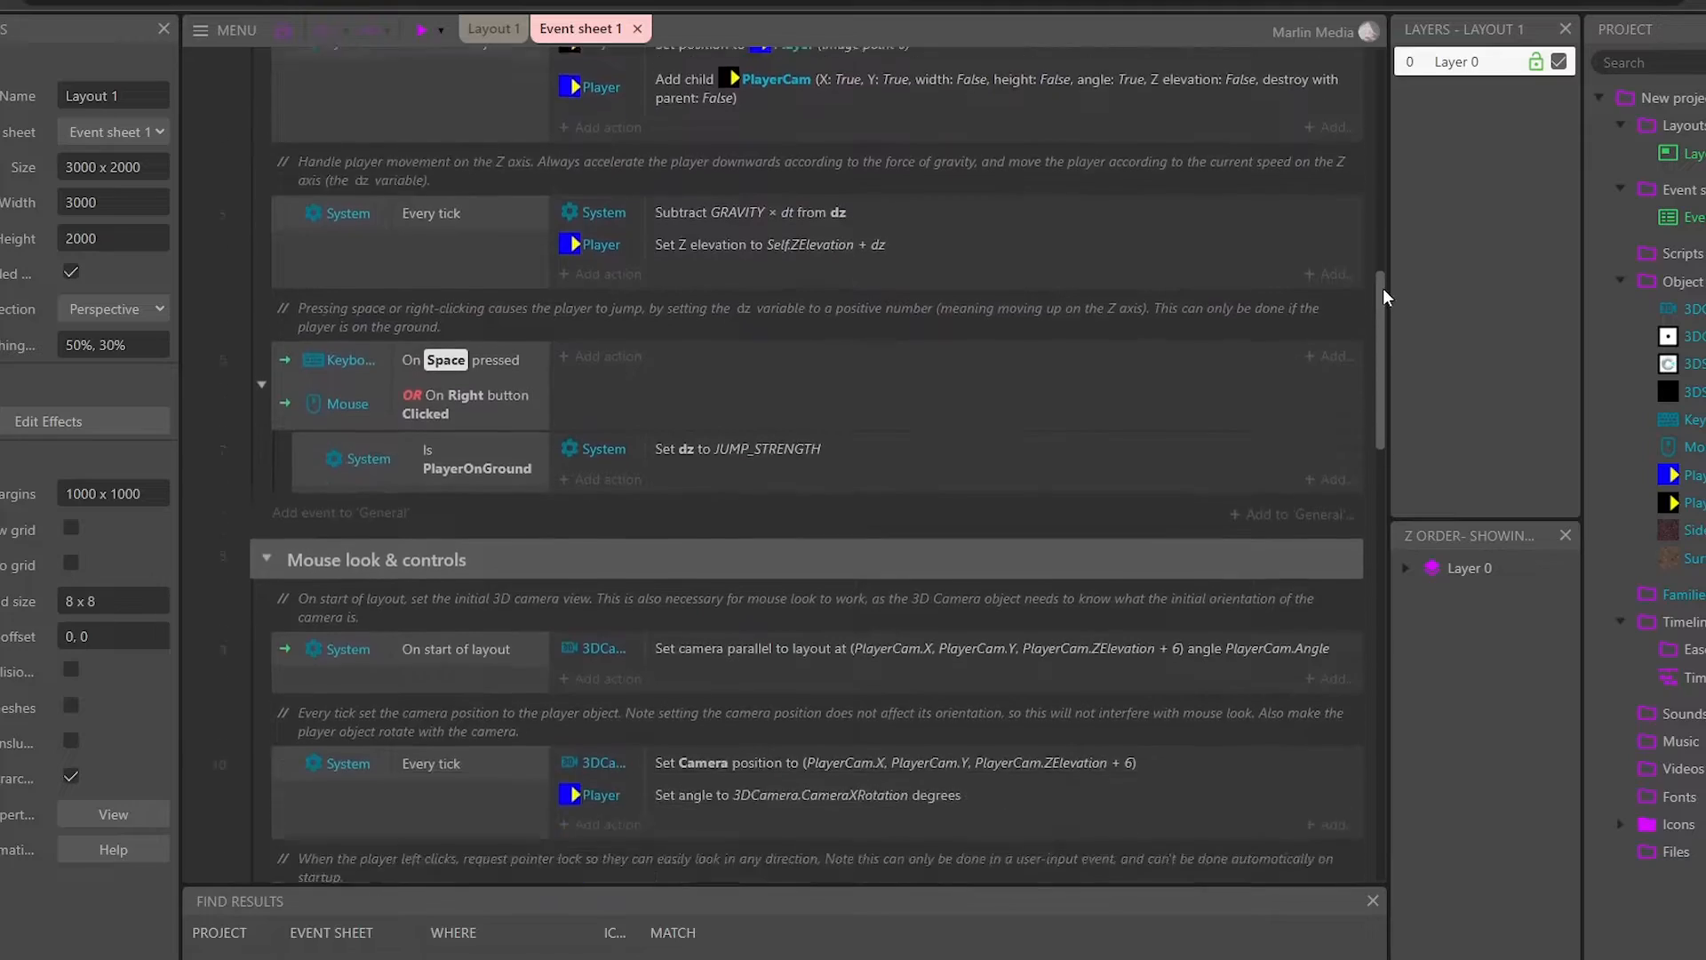
pyautogui.scroll(-3)
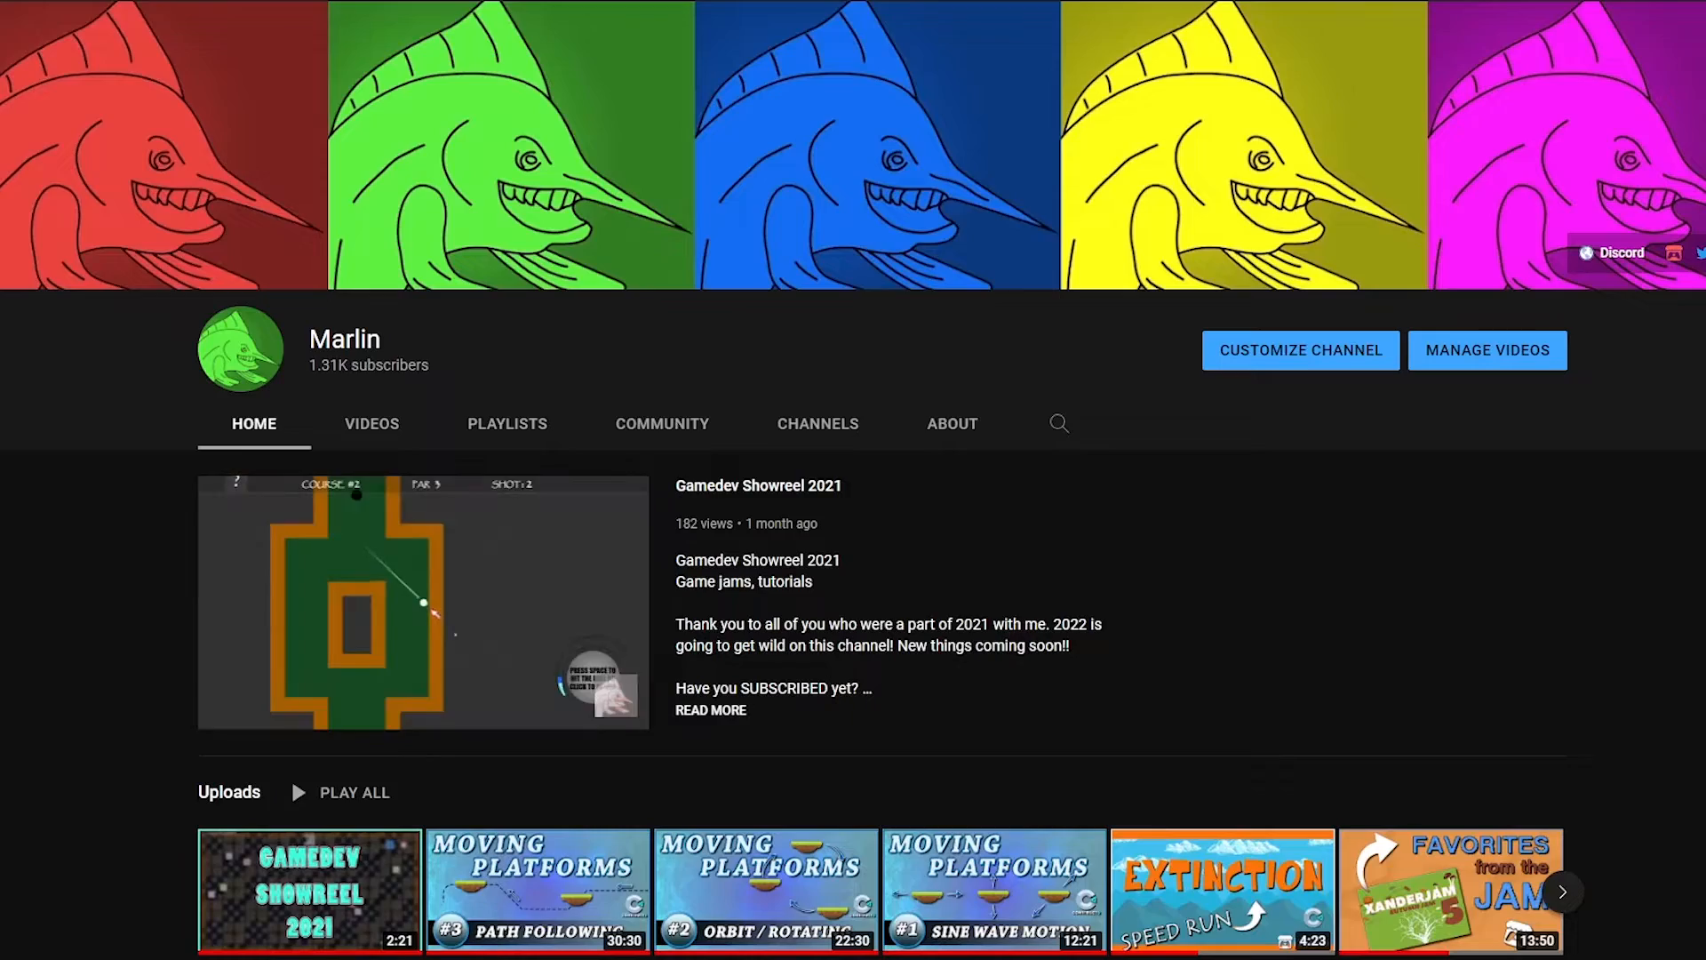
# Show the channel's uploaded Construct 3 tutorial videos and scroll through them
pyautogui.click(370, 424)
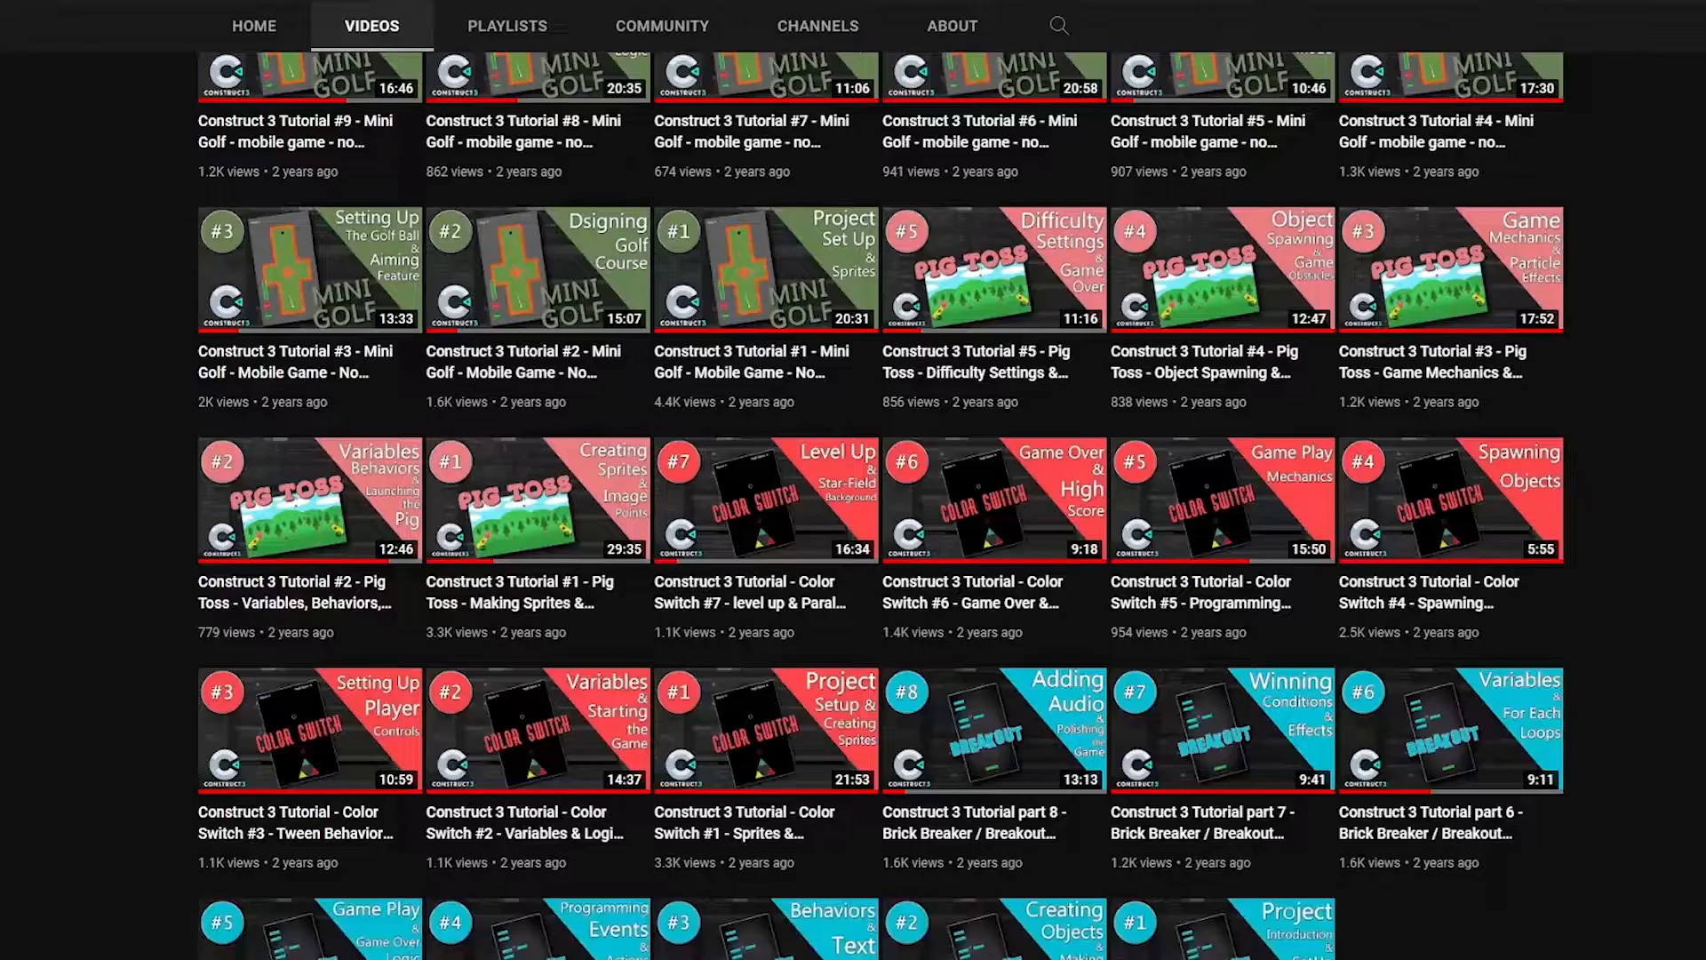
pyautogui.scroll(-3)
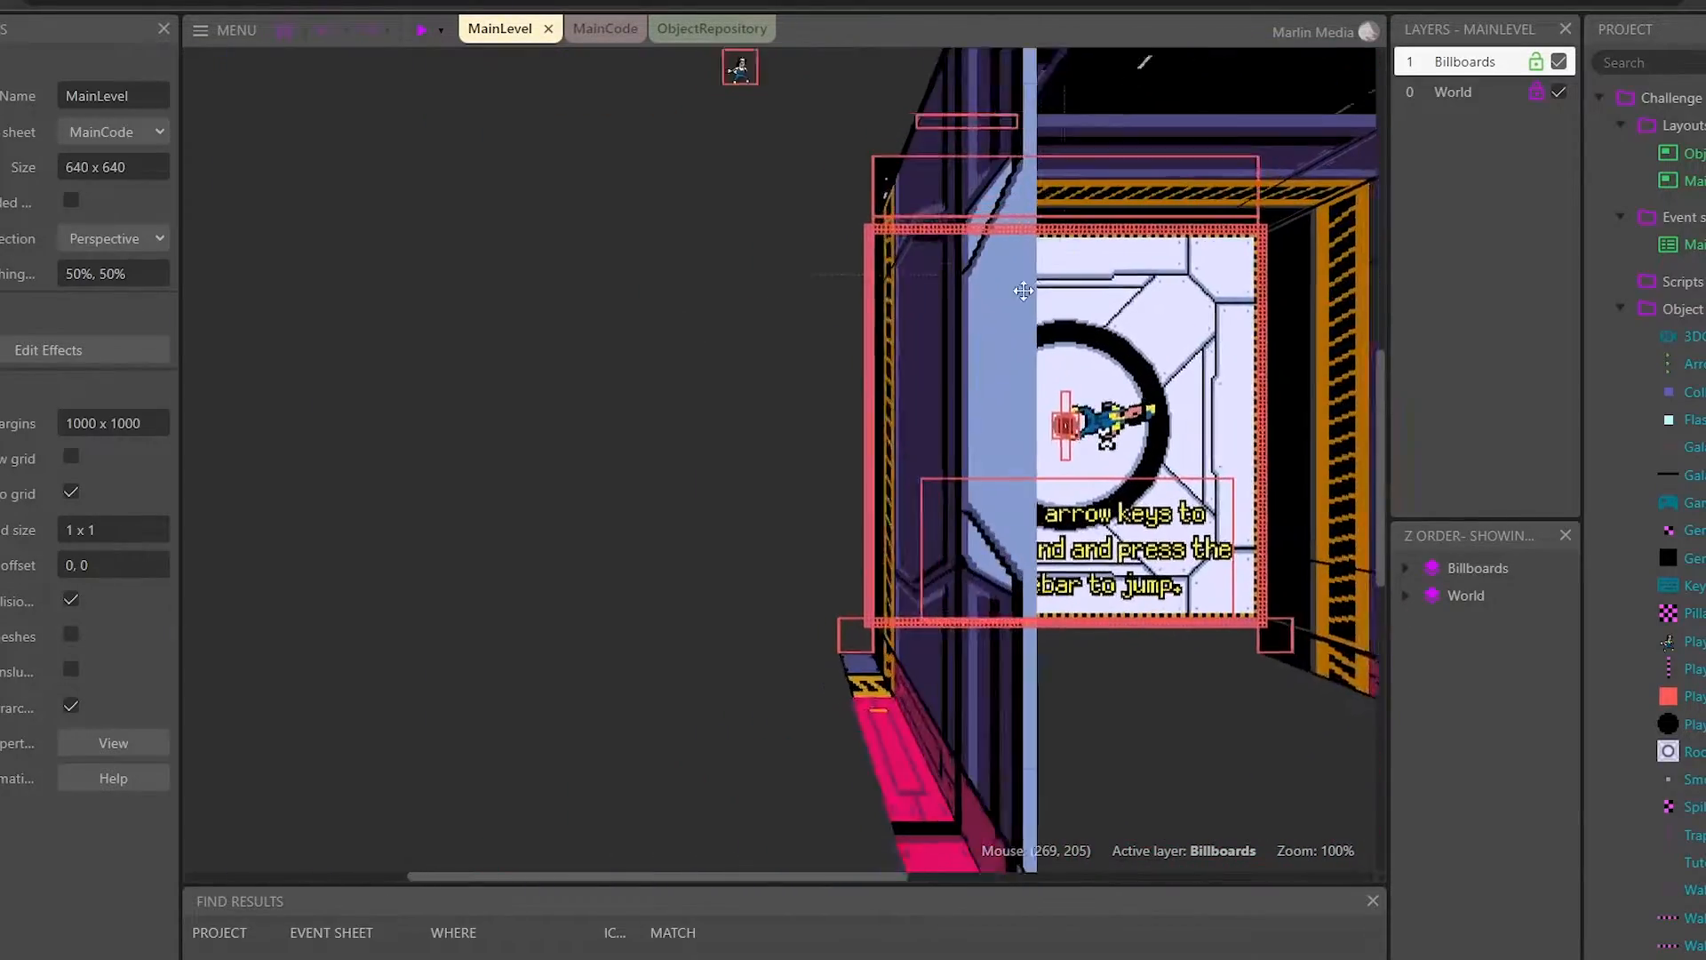
# Scroll through the MainCode sheet's trap, camera, smoke and gem events
pyautogui.click(592, 29)
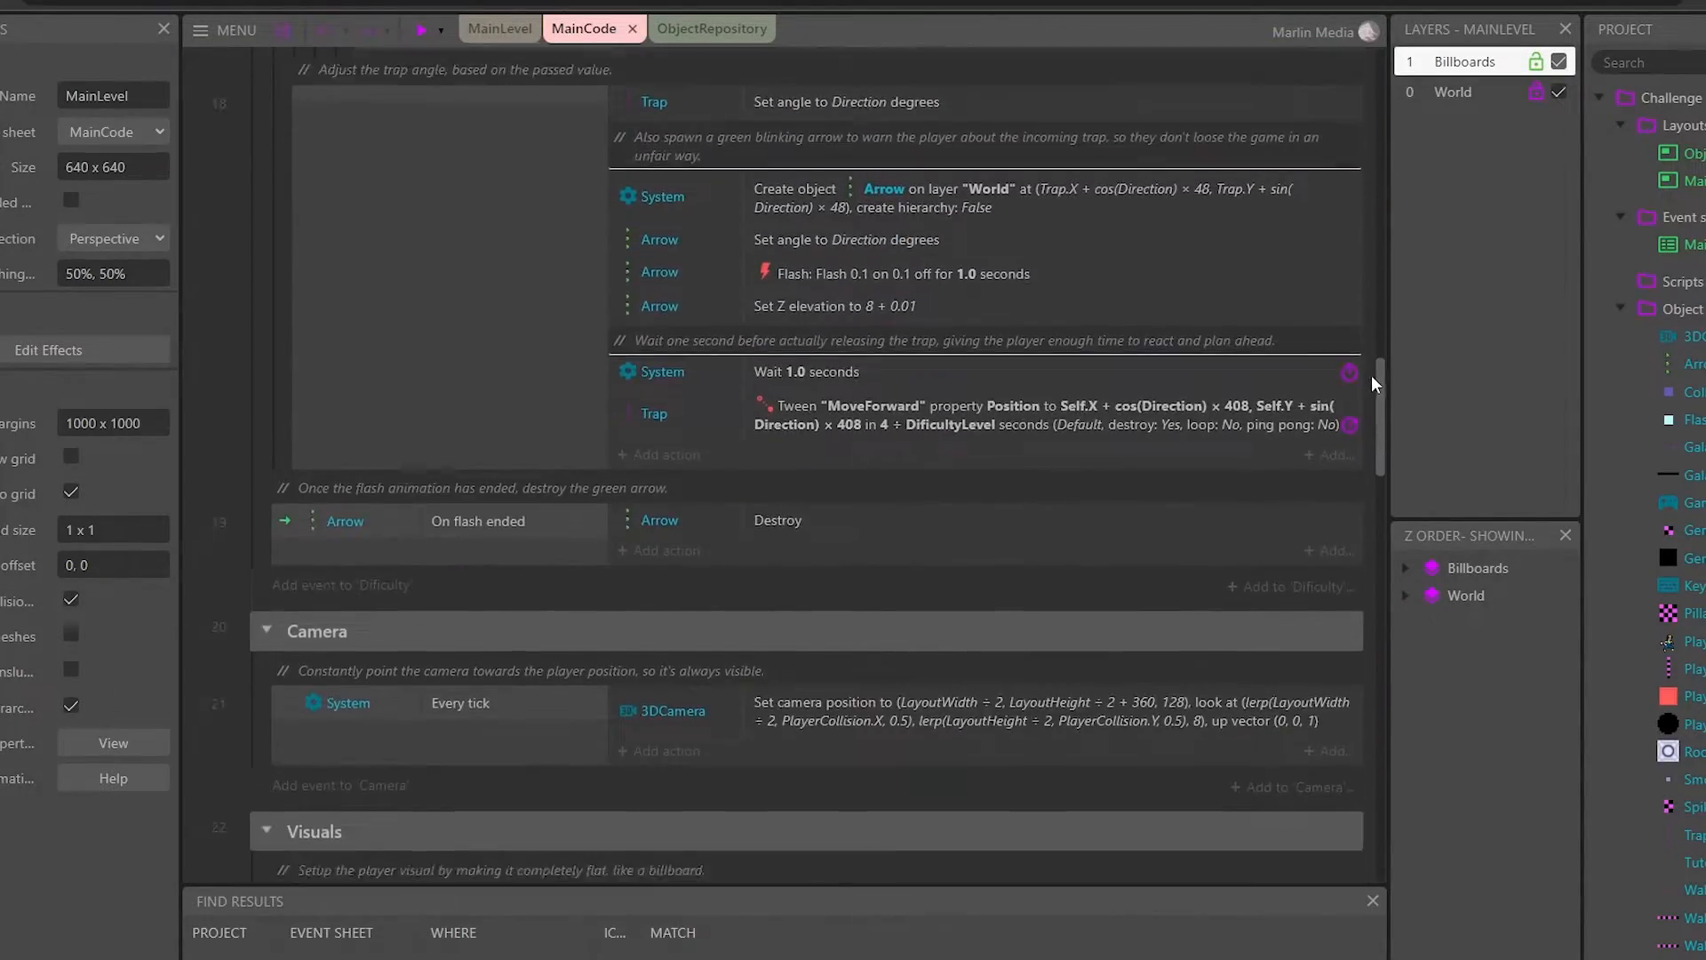
pyautogui.scroll(-3)
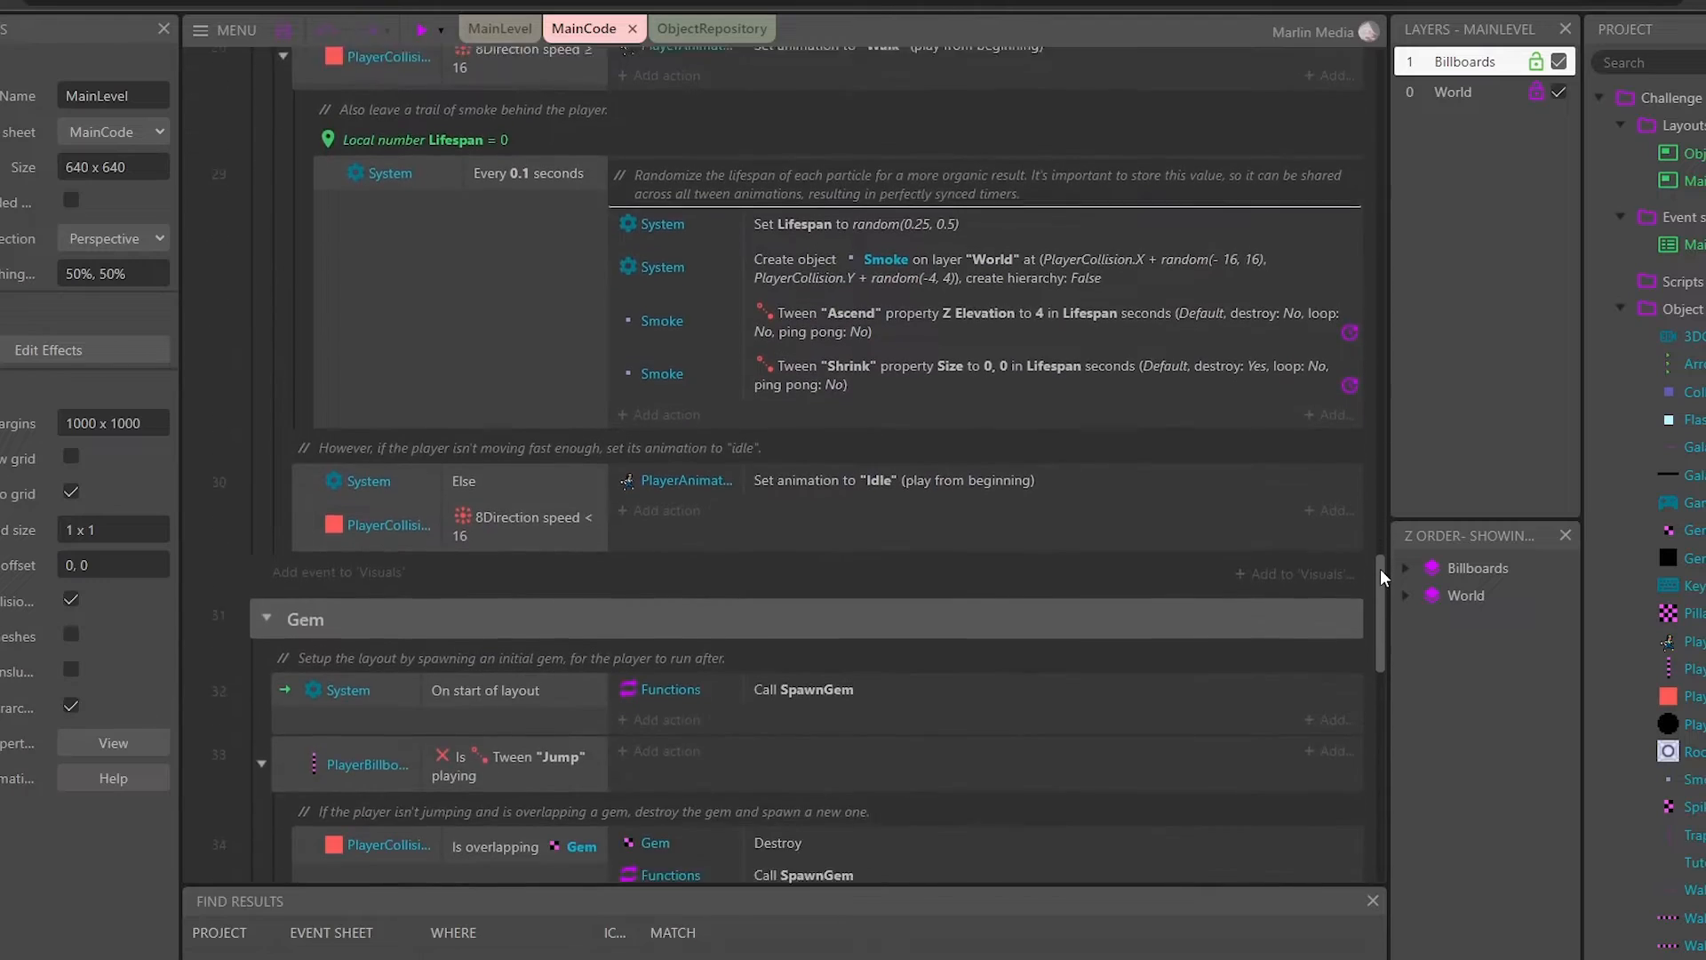
pyautogui.scroll(-3)
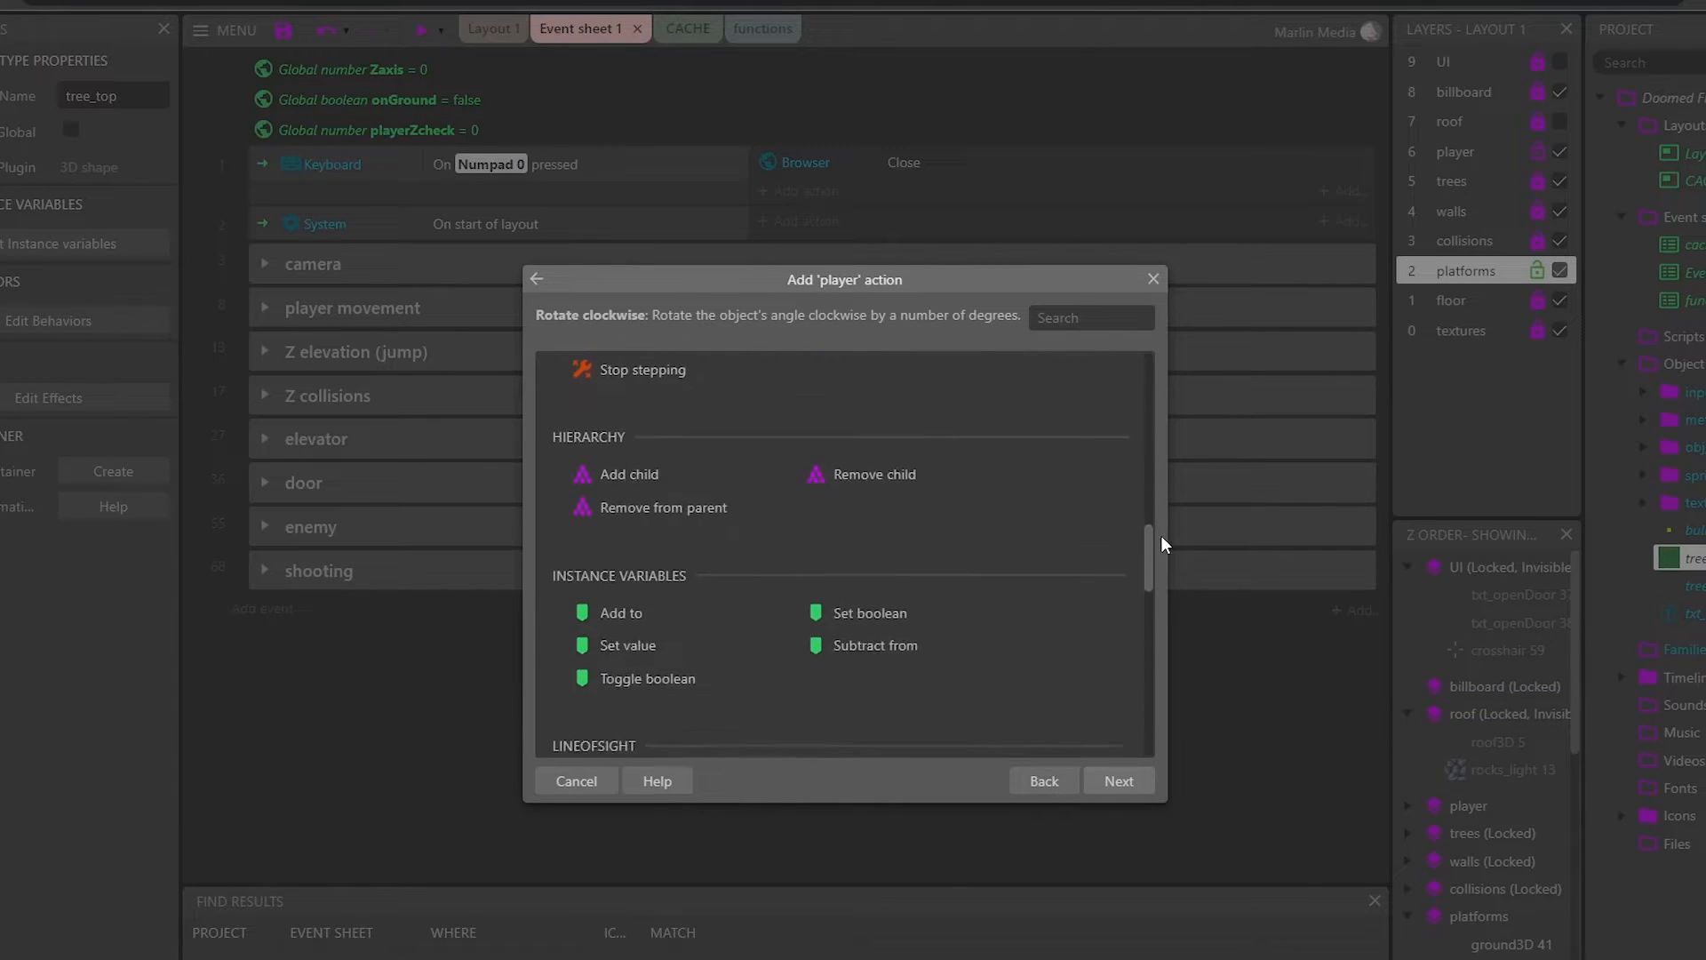
# Lock the pointer in the dungeon preview to look around the textured 3D level
pyautogui.scroll(-3)
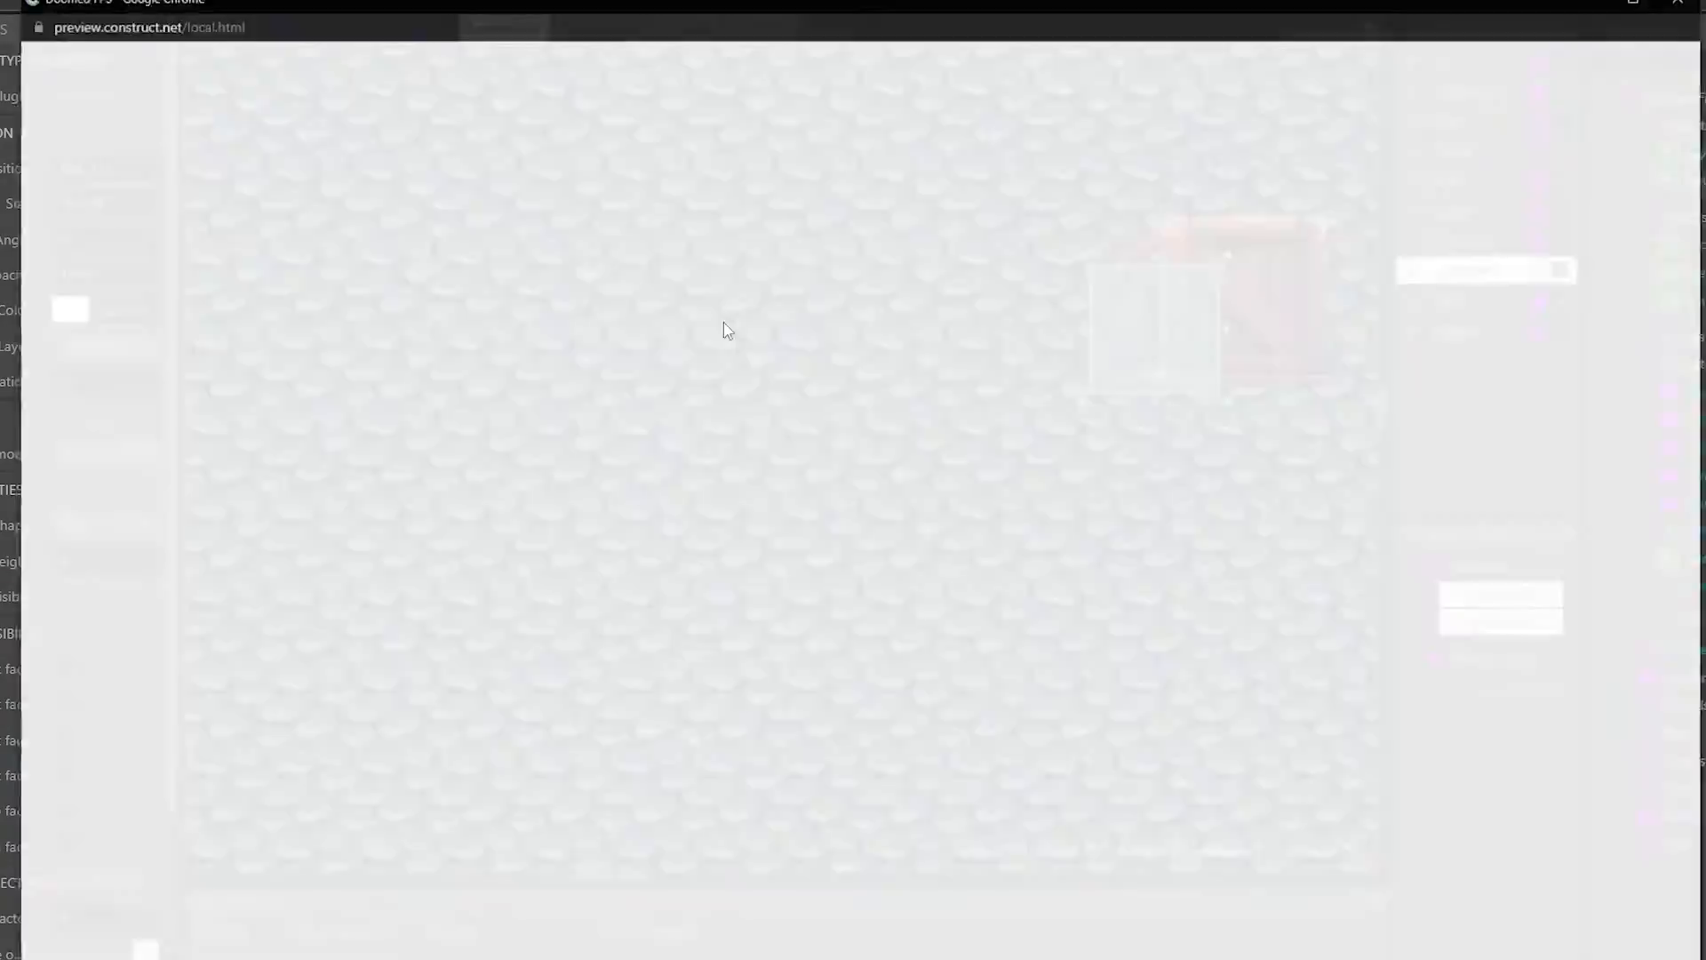
pyautogui.click(726, 331)
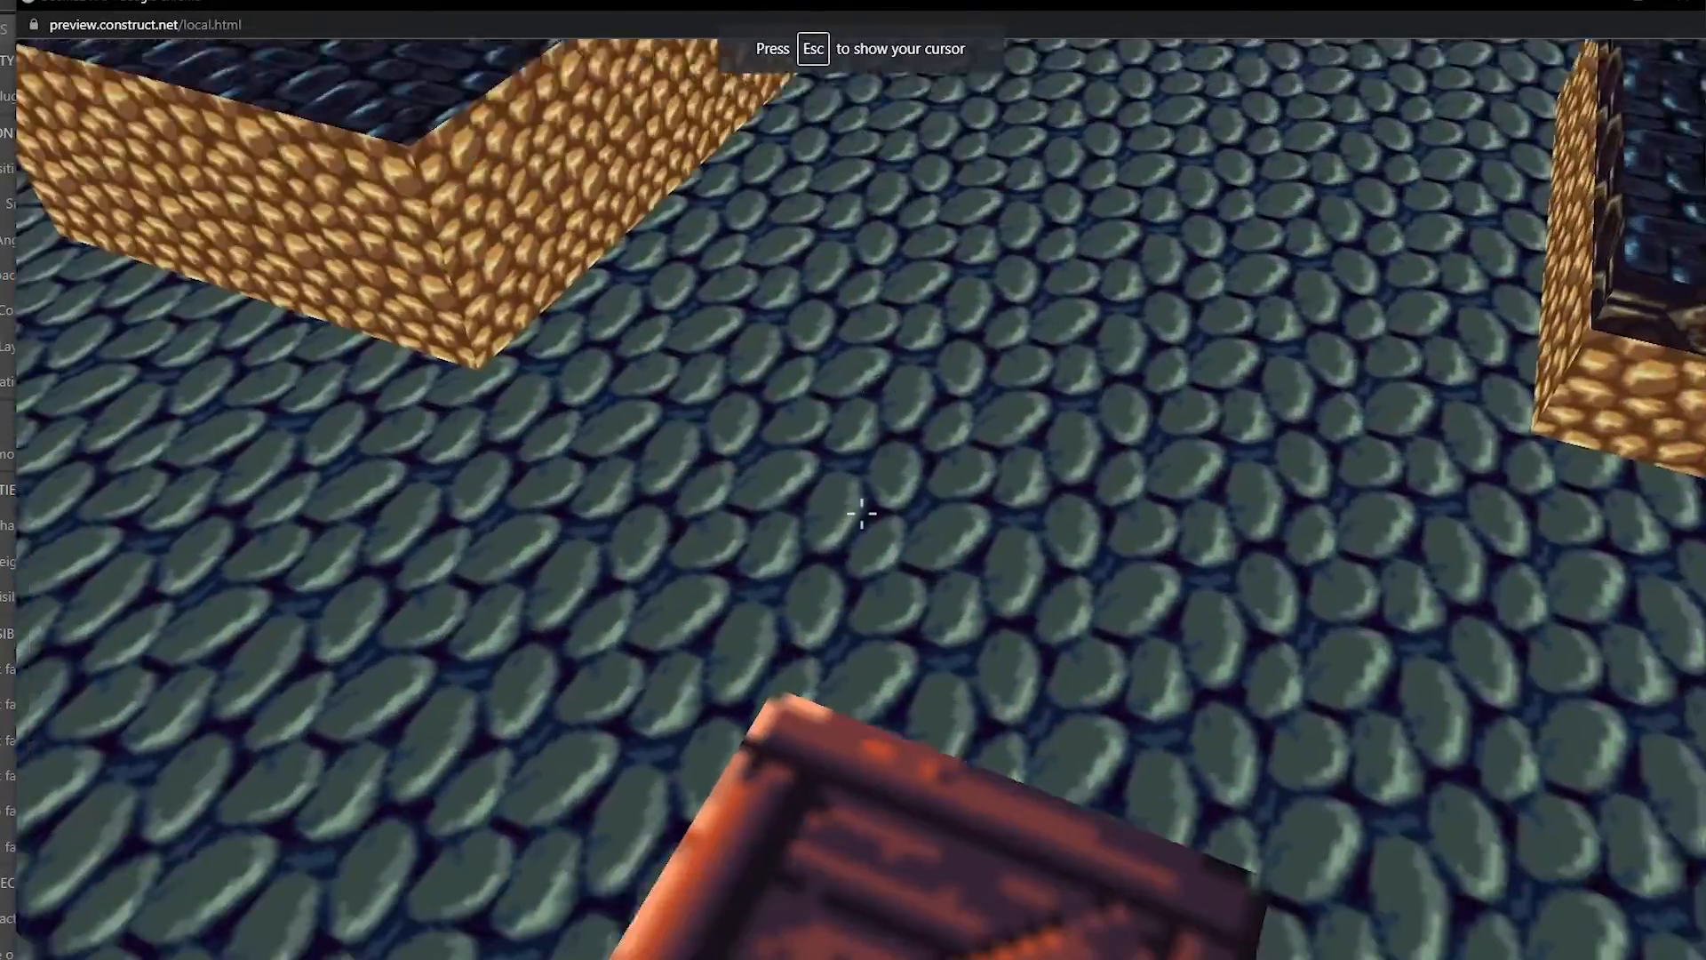